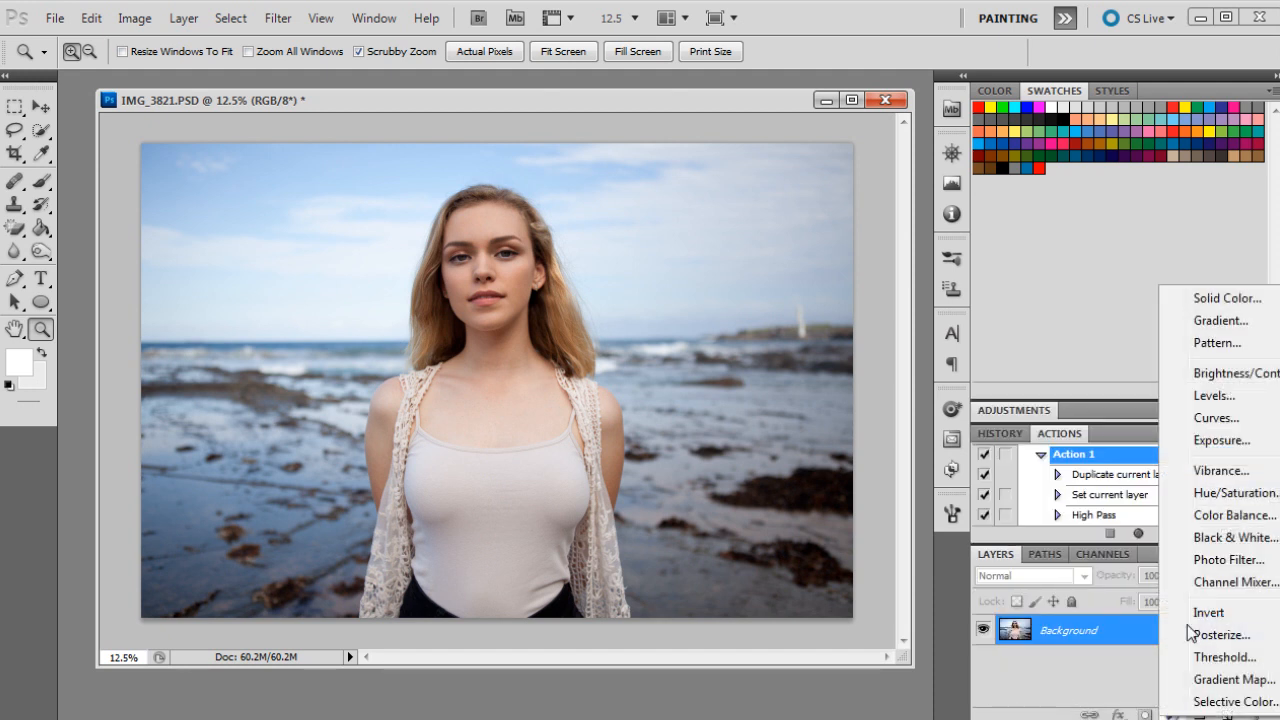
Step: Create a Solid Color fill layer in pinkish red (hex around a81553) over the portrait
click(1226, 298)
text(a)
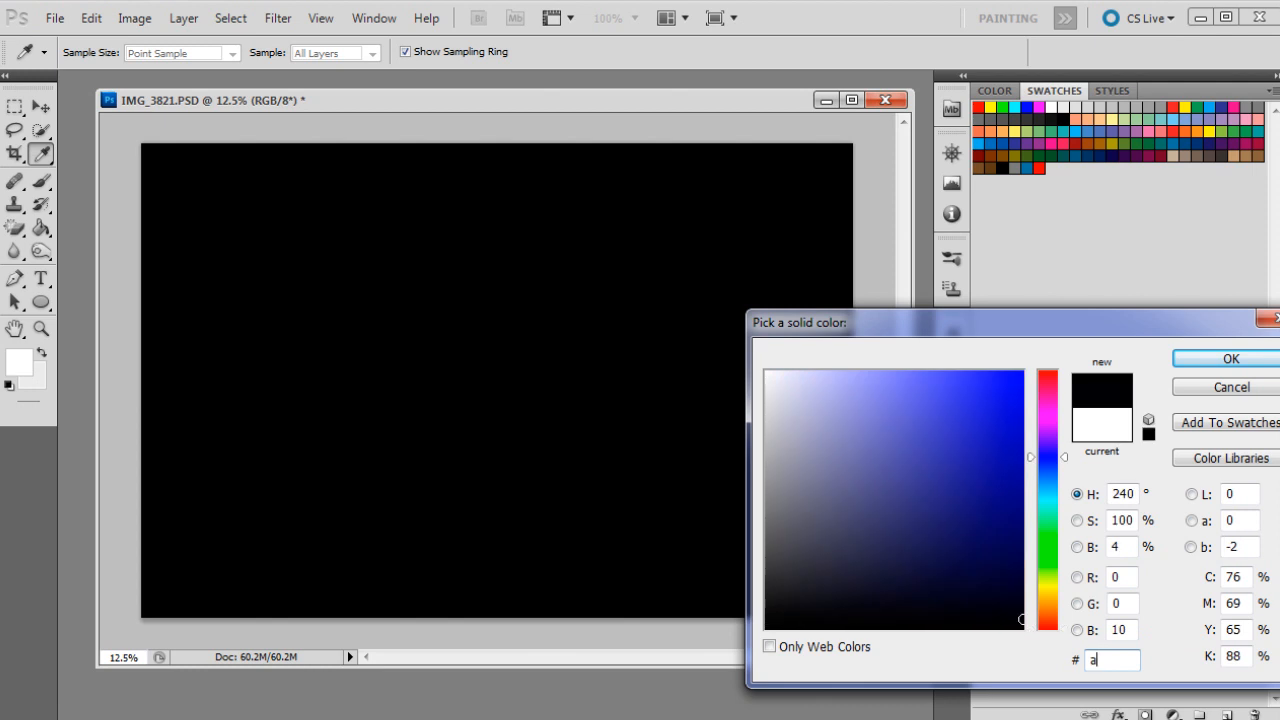
text(81553)
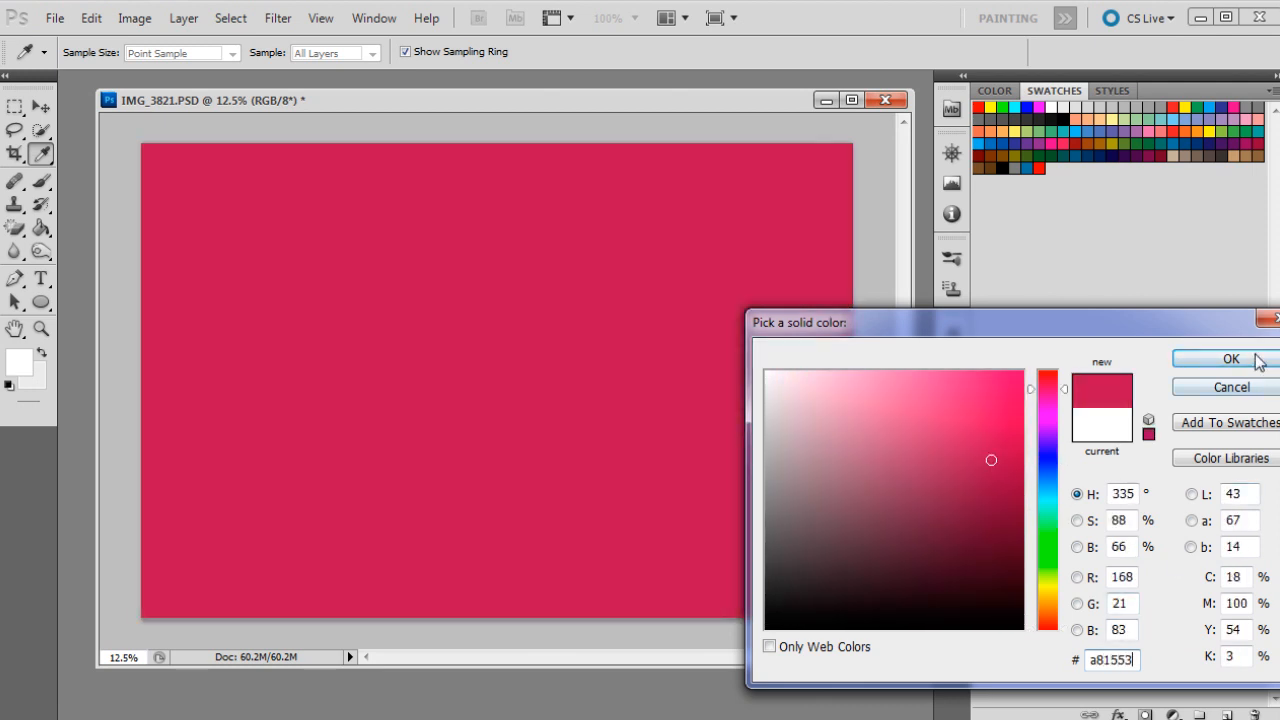
click(1232, 360)
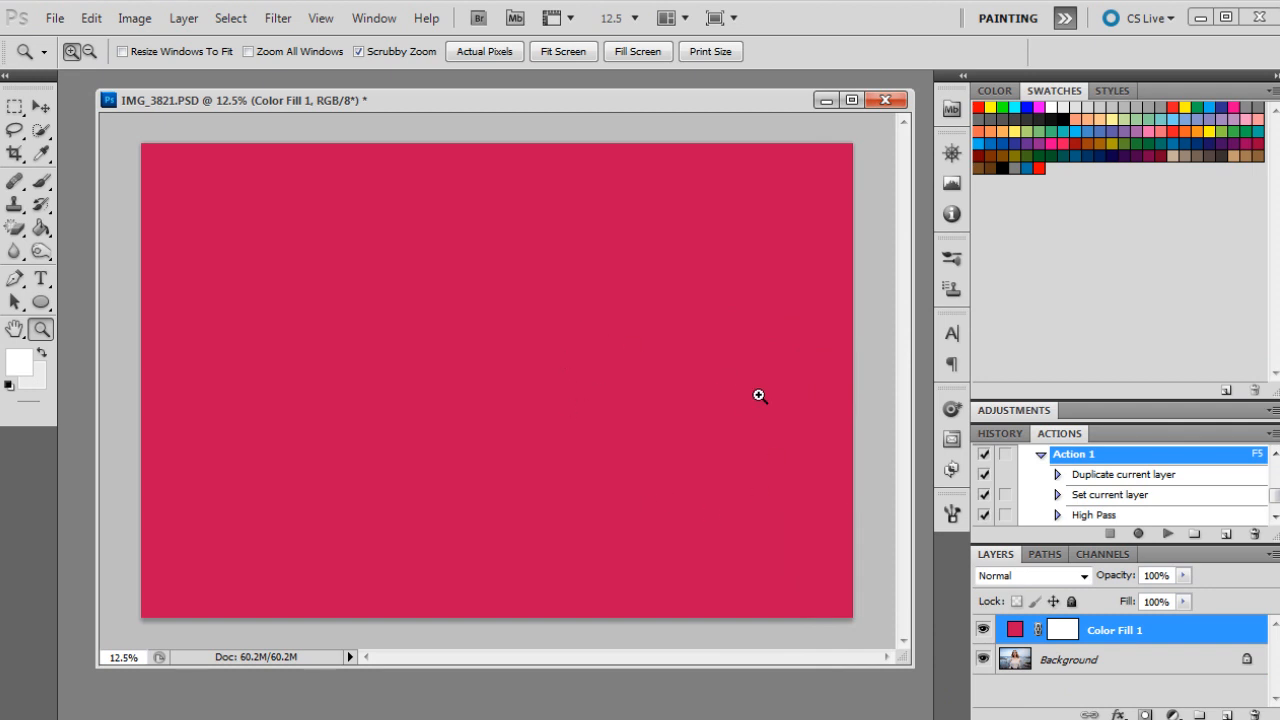
Step: Set Color Fill 1 to Lighten blending and fade its opacity to 24%
click(1030, 576)
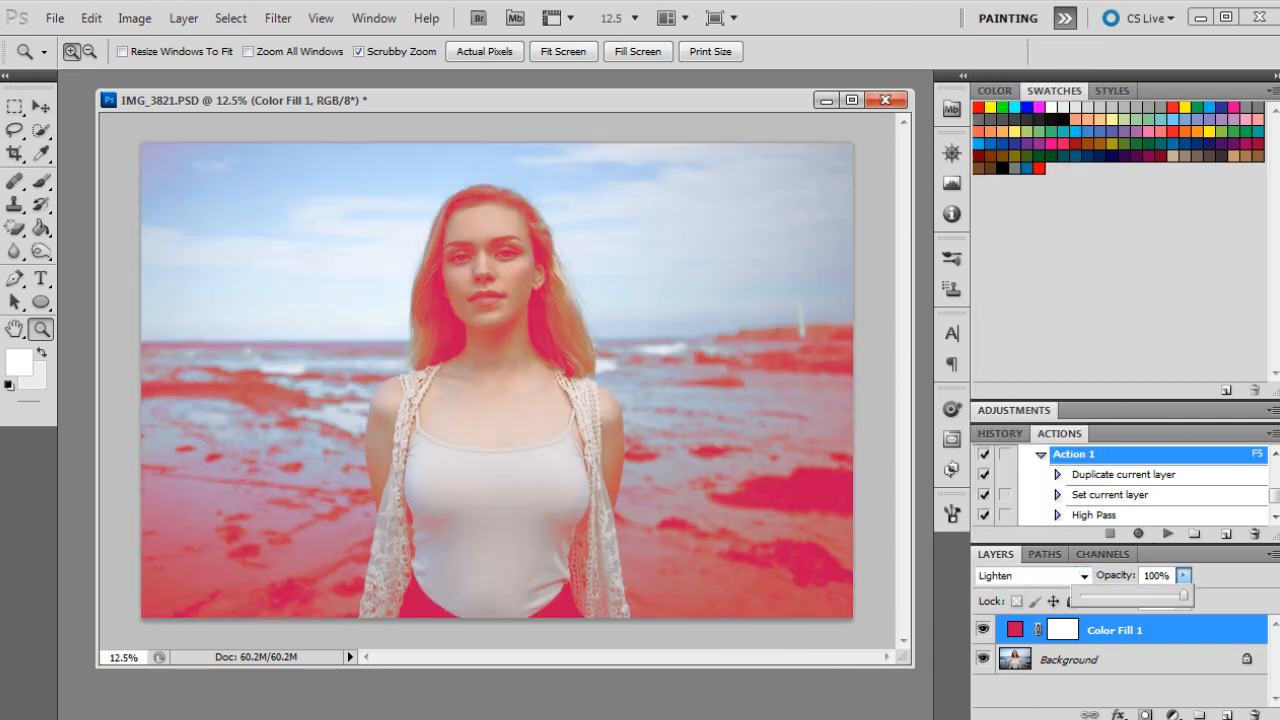
drag(1180, 596, 1116, 596)
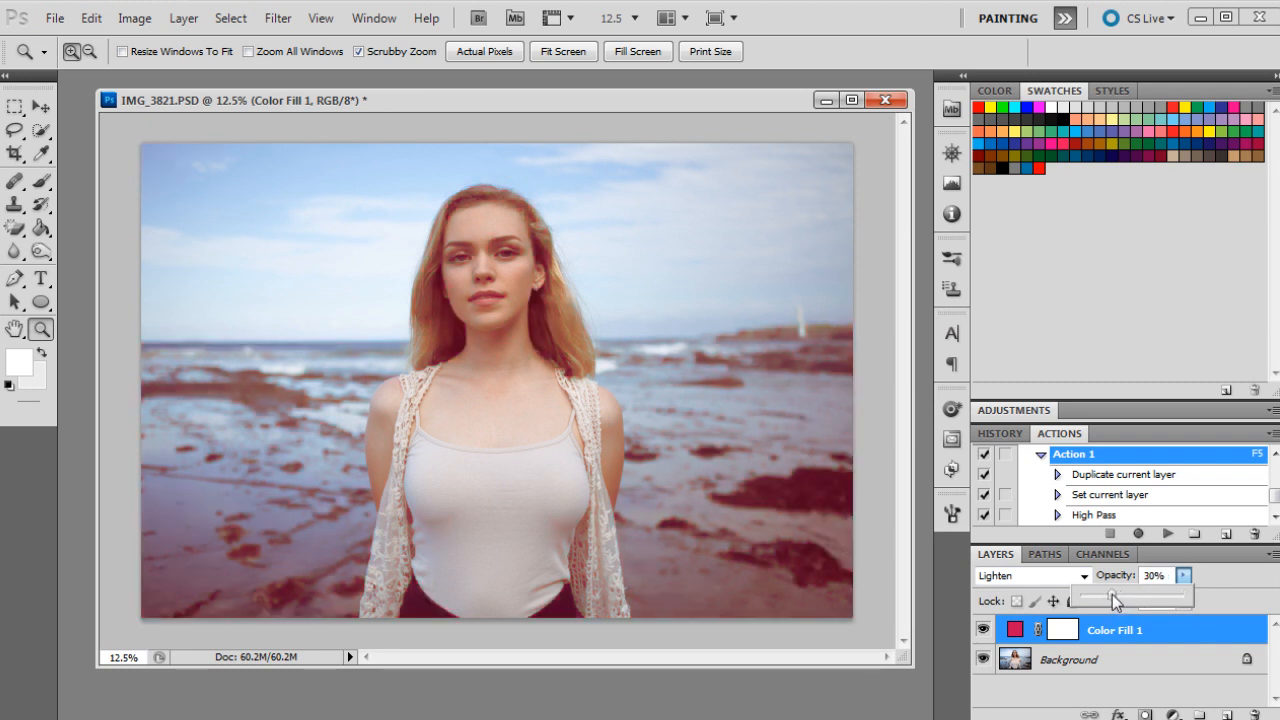
drag(1116, 596, 1092, 596)
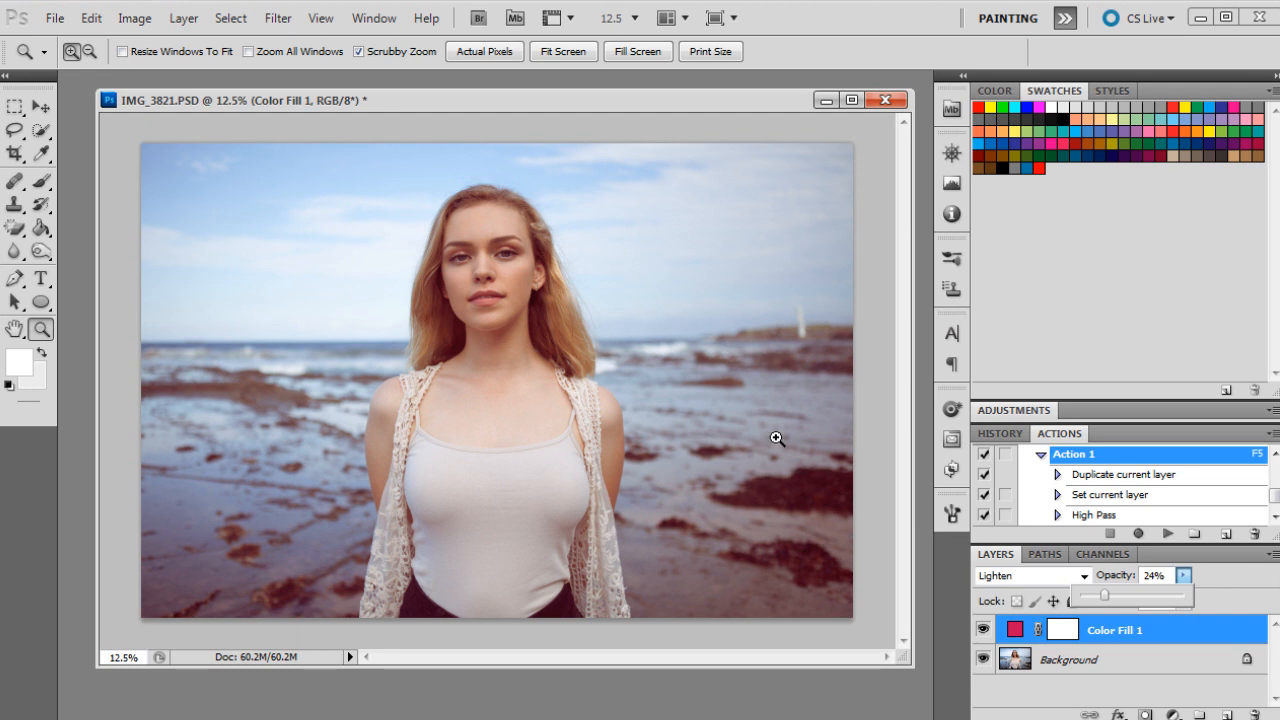
mouse_move(812, 556)
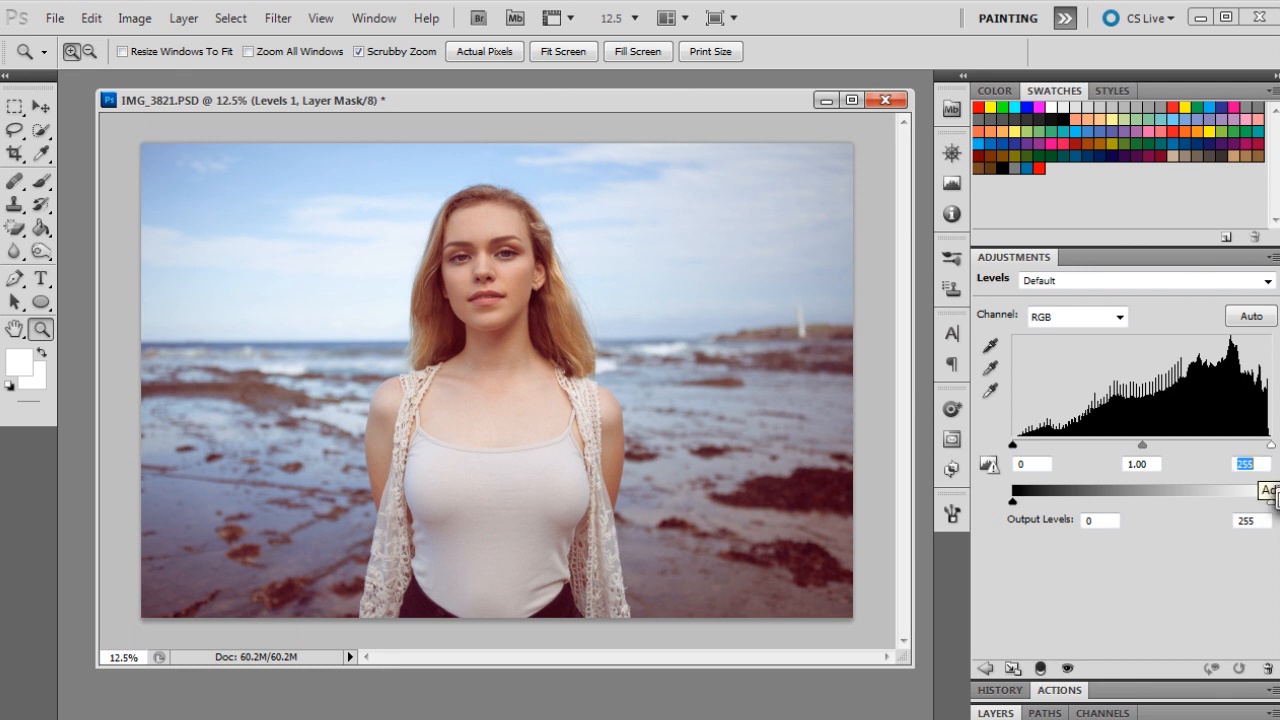
Step: Nudge the Levels slider to tighten the portrait's tonal range
drag(1272, 444, 1252, 444)
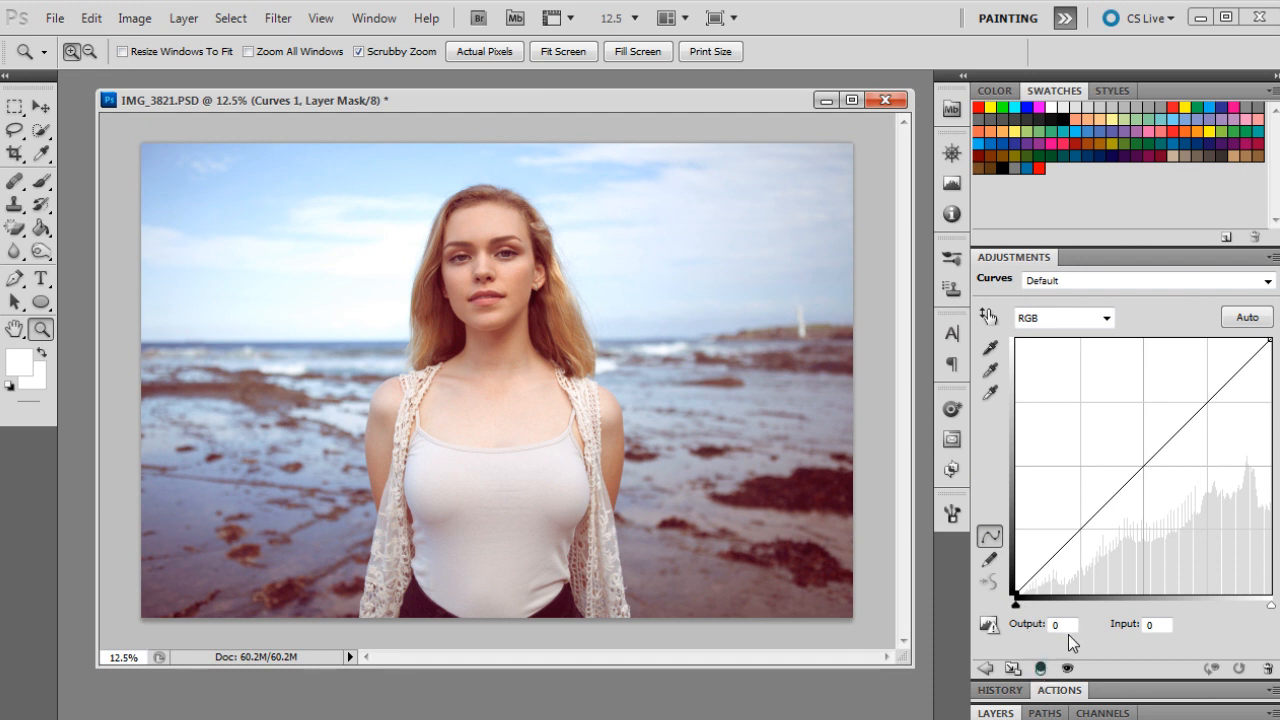
Step: Raise the black point and shape a lower-midtone curve point for a faded look
drag(1016, 590, 1016, 570)
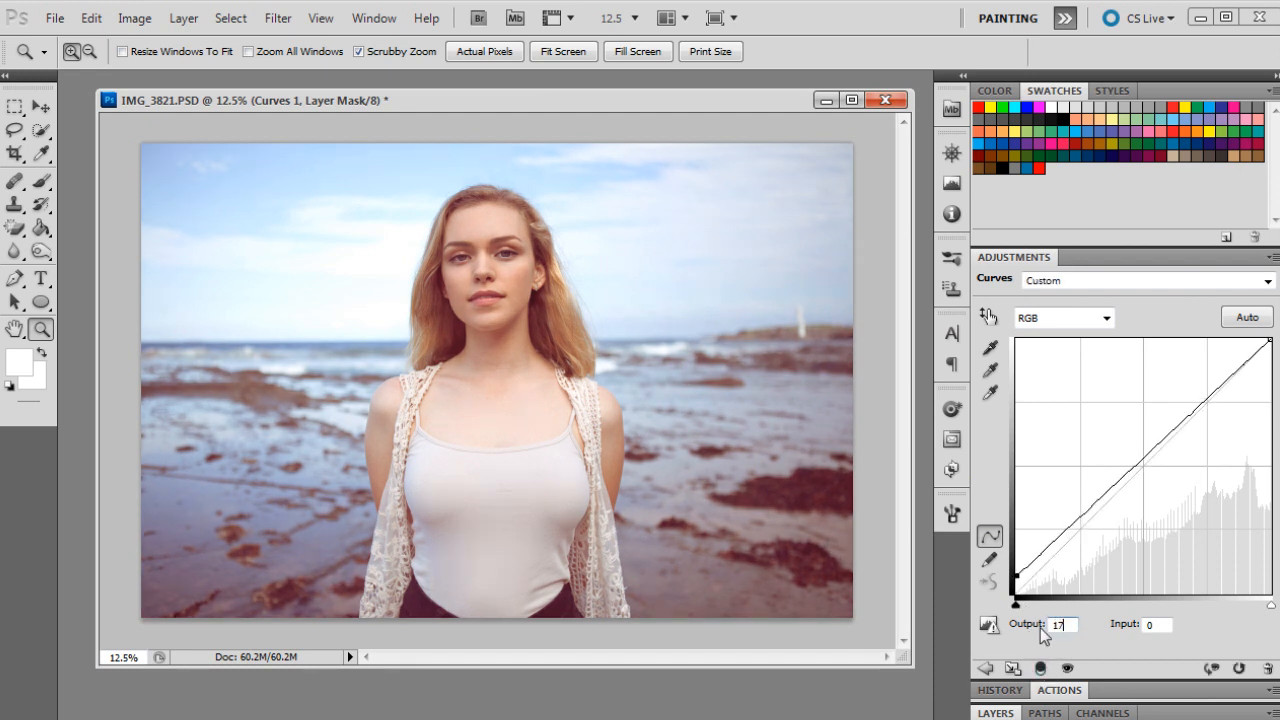
drag(1018, 576, 1096, 502)
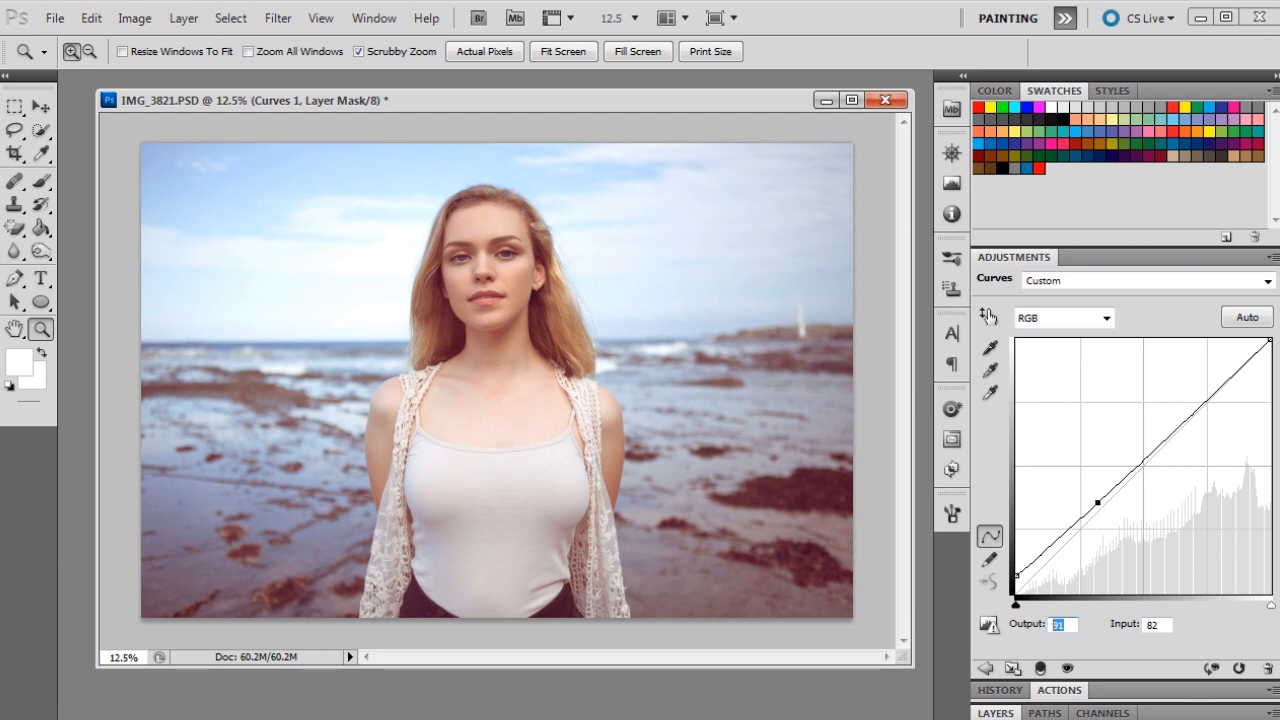
drag(1096, 504, 1096, 540)
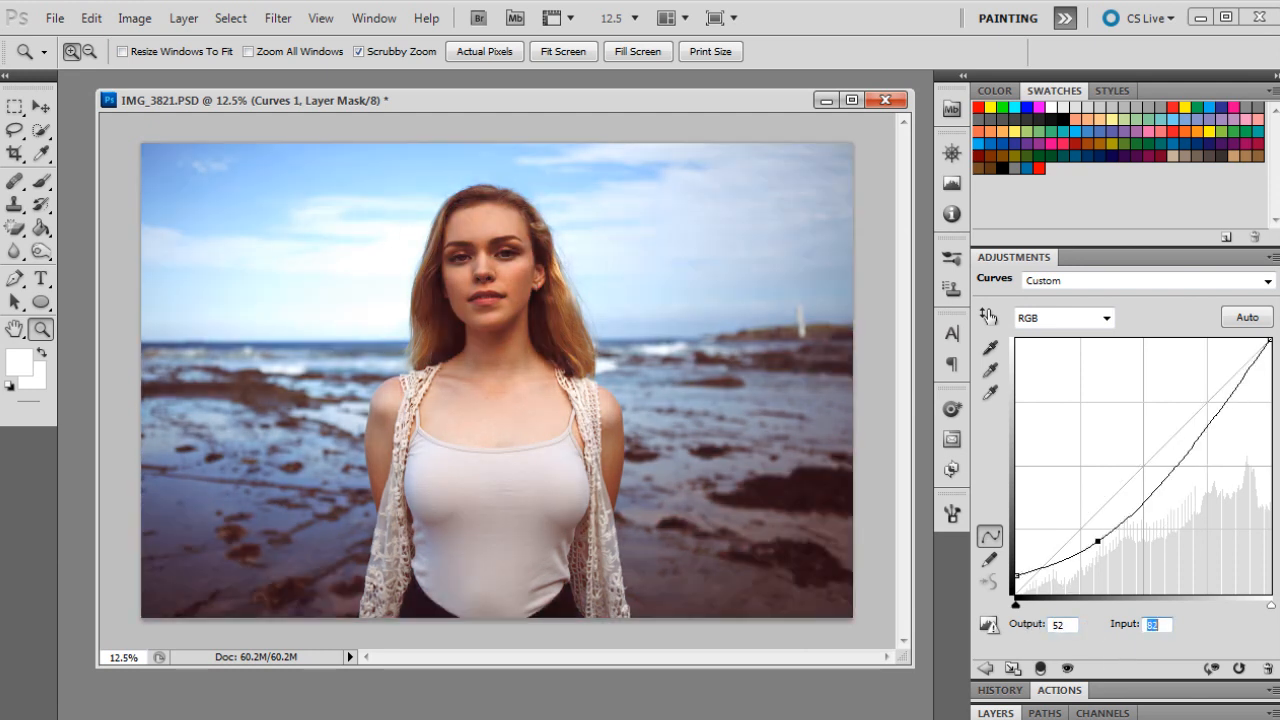
drag(1096, 540, 1064, 540)
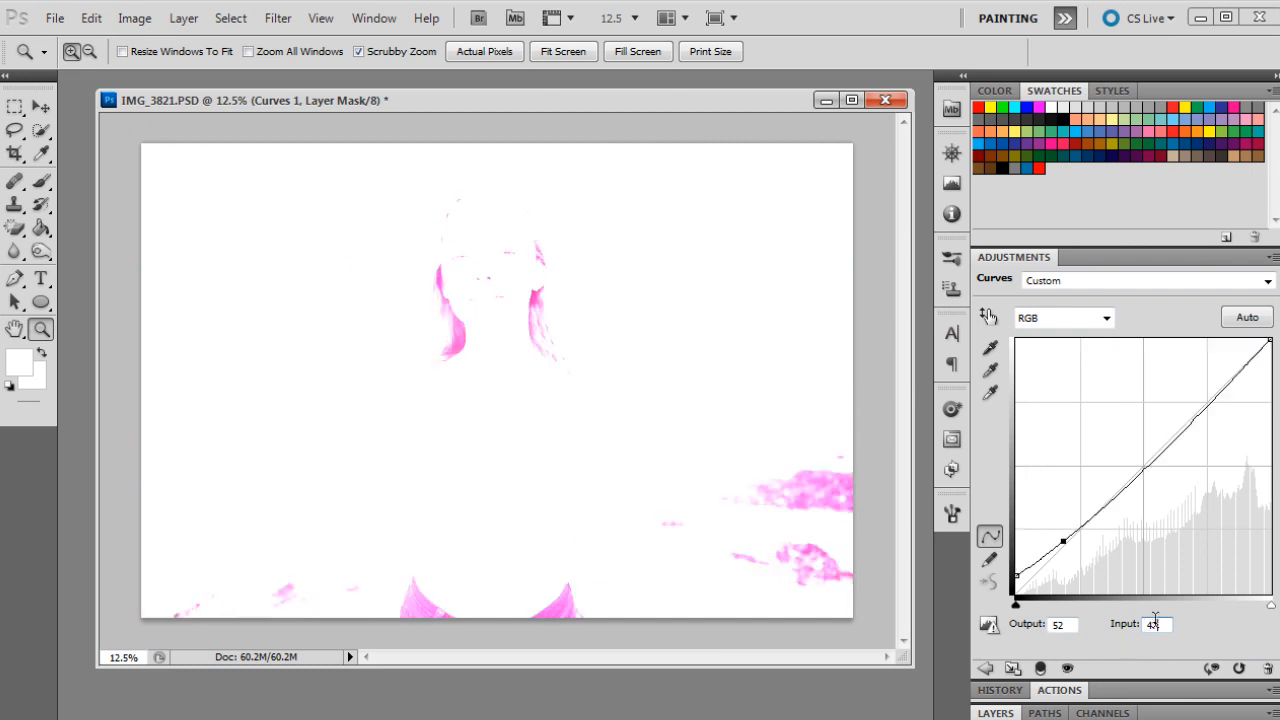
drag(1064, 540, 1136, 474)
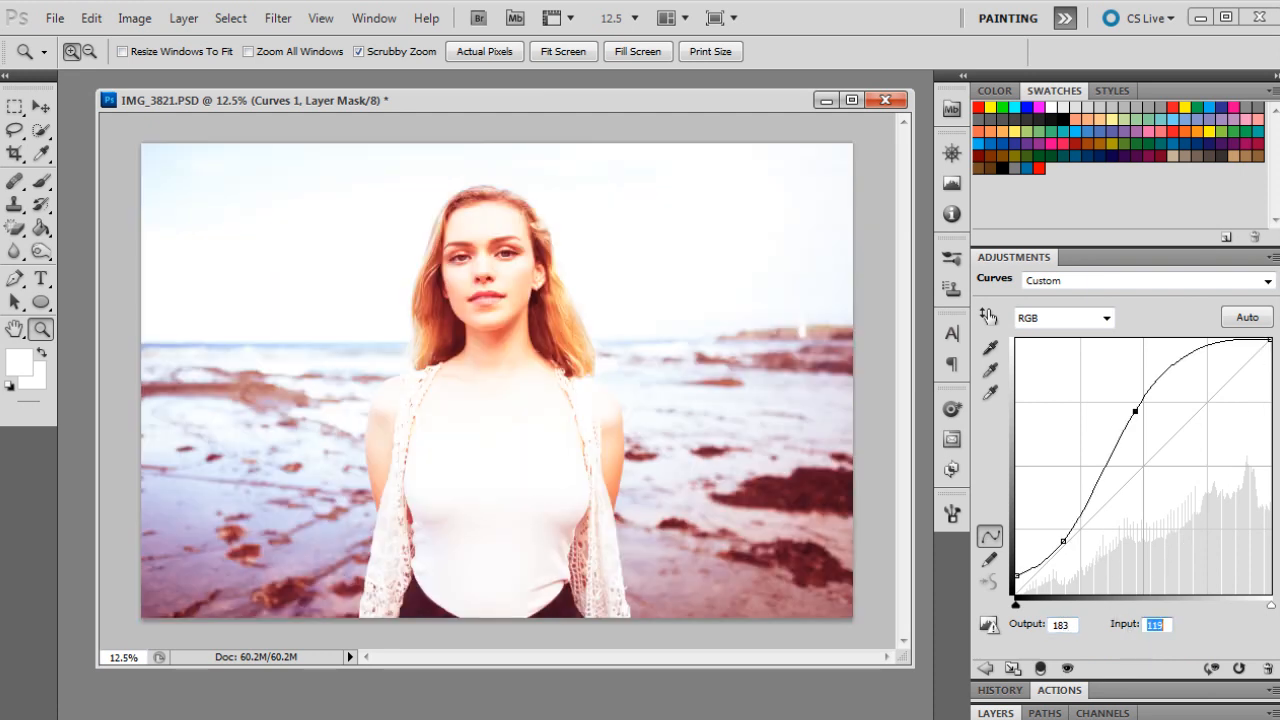
Step: Add an upper curve point that brightens the upper midtones
drag(1136, 412, 1270, 344)
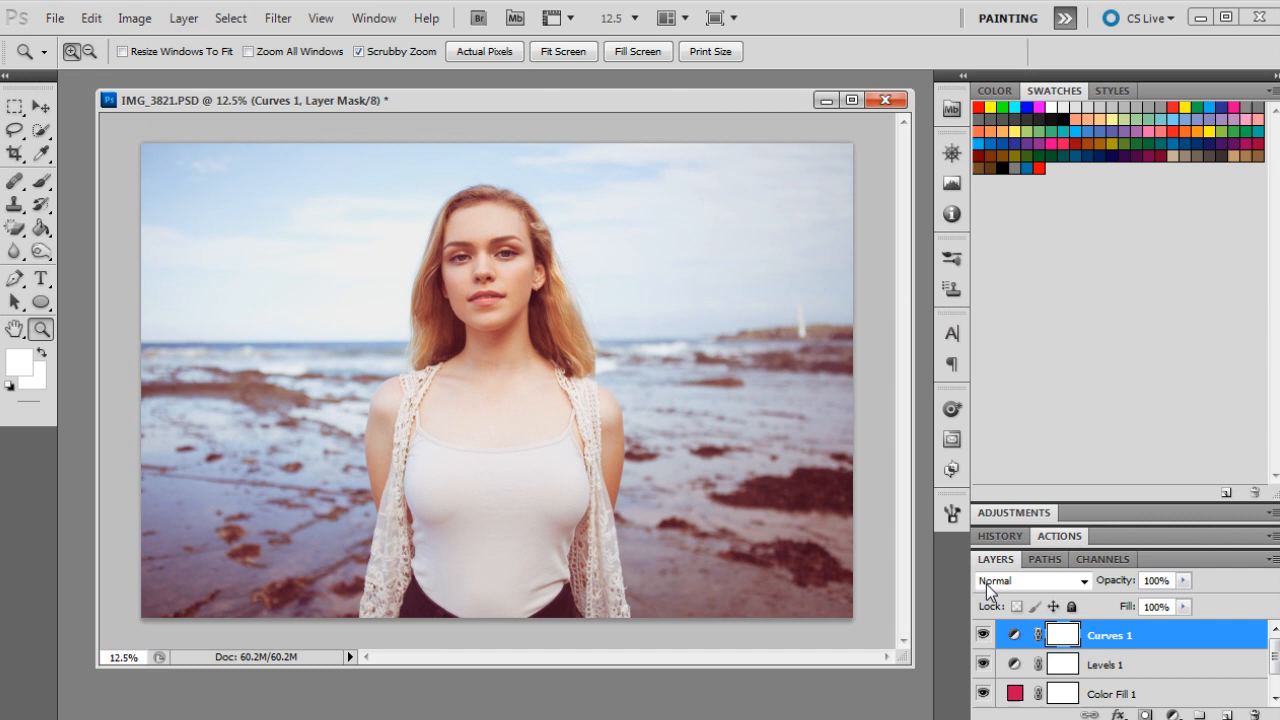
mouse_move(1016, 516)
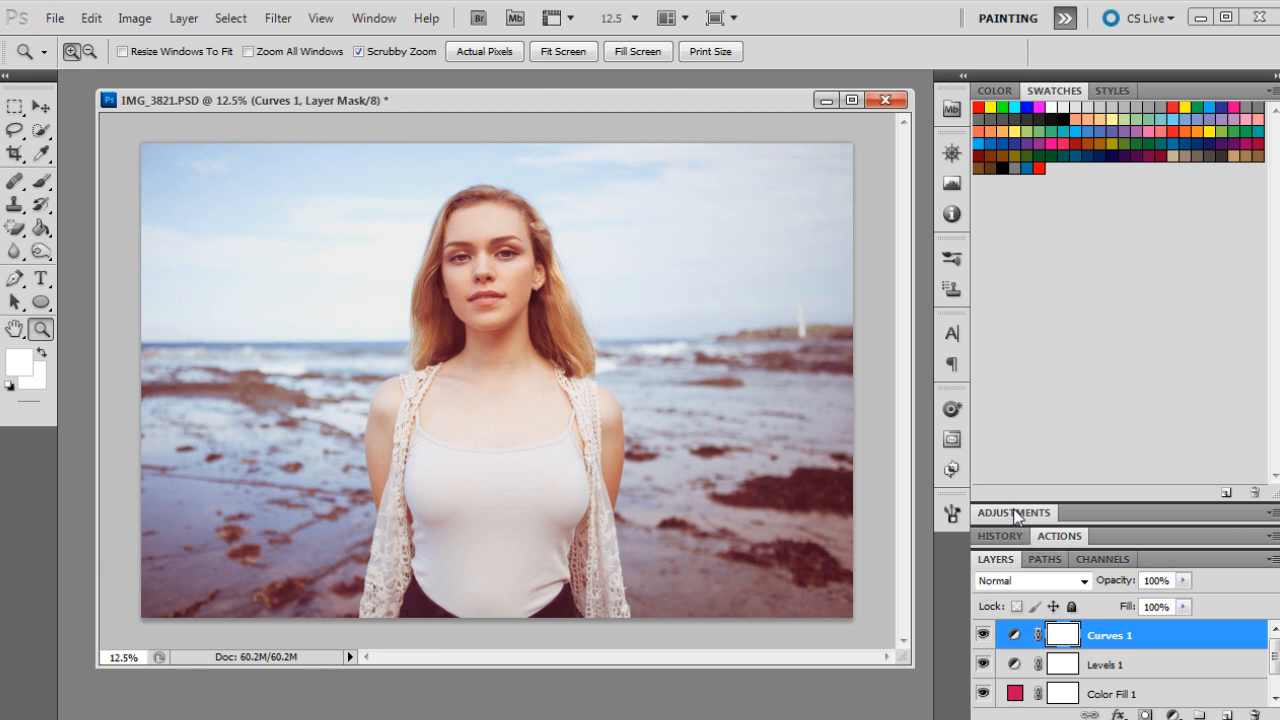
Step: Reopen Curves 1 and cap the highlight output at 239
click(1012, 512)
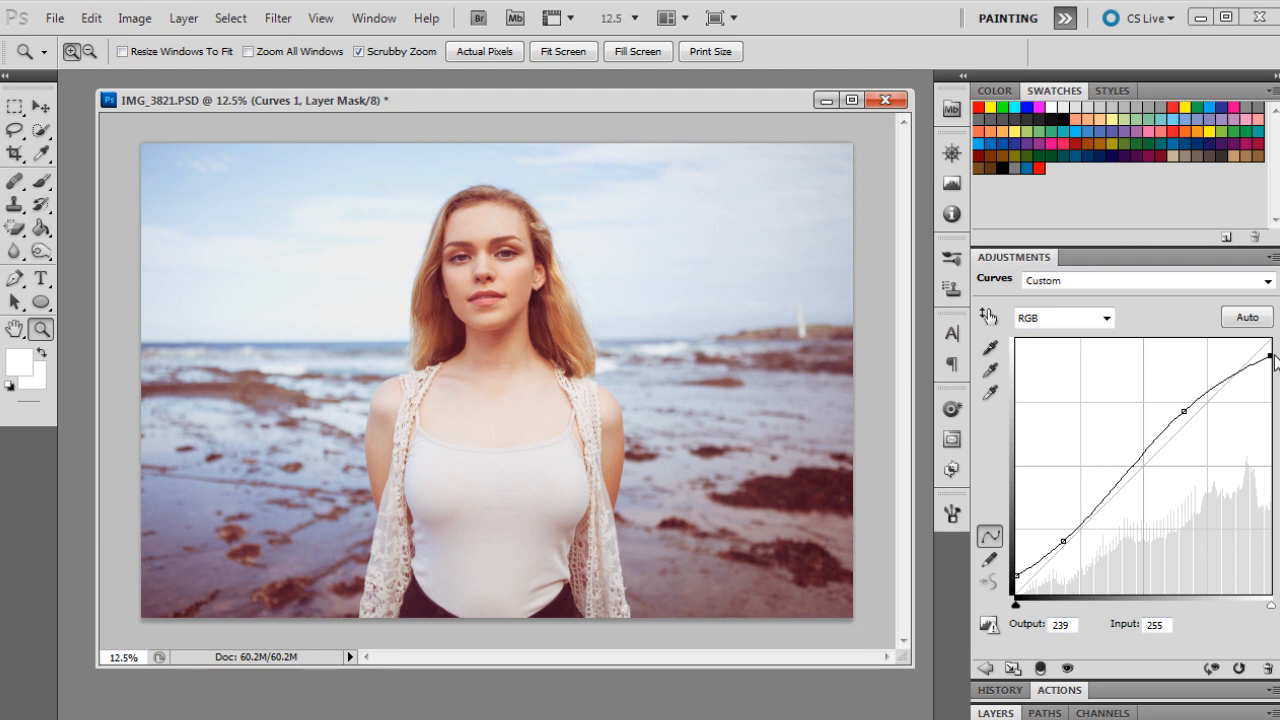
mouse_move(1272, 352)
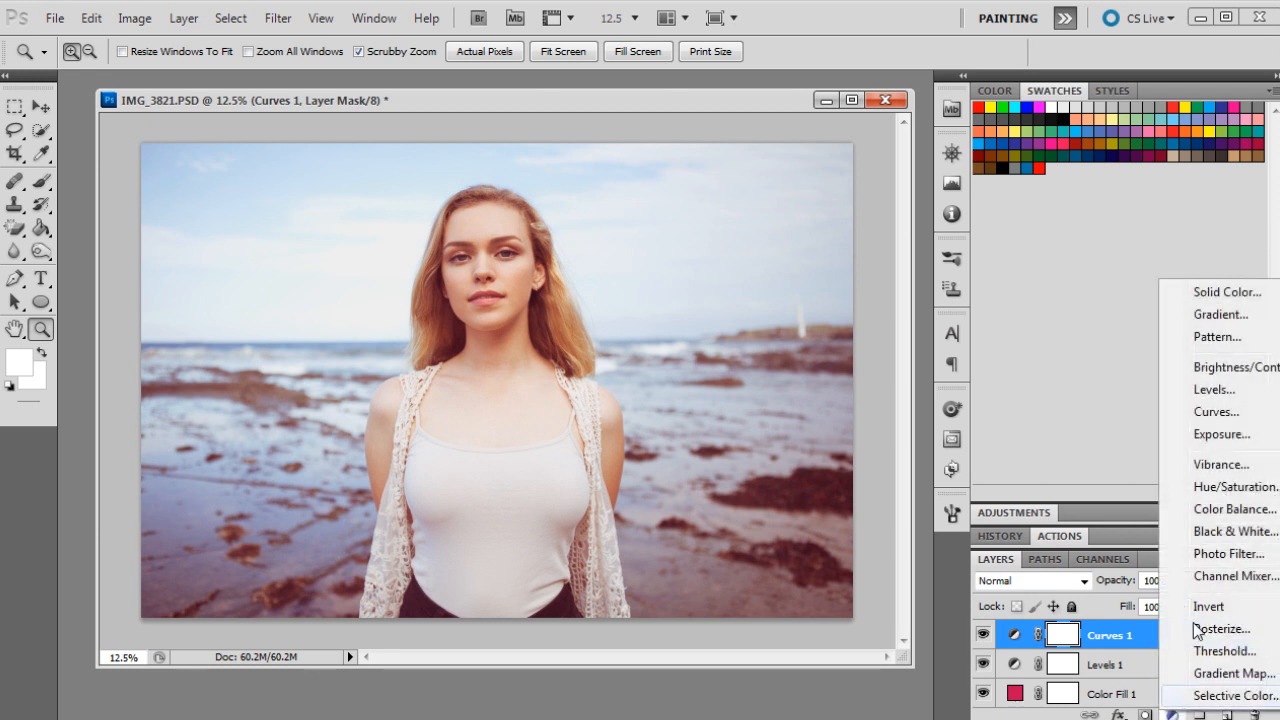
Step: Create a second Solid Color fill layer in warm yellow (hex efd…)
click(1226, 292)
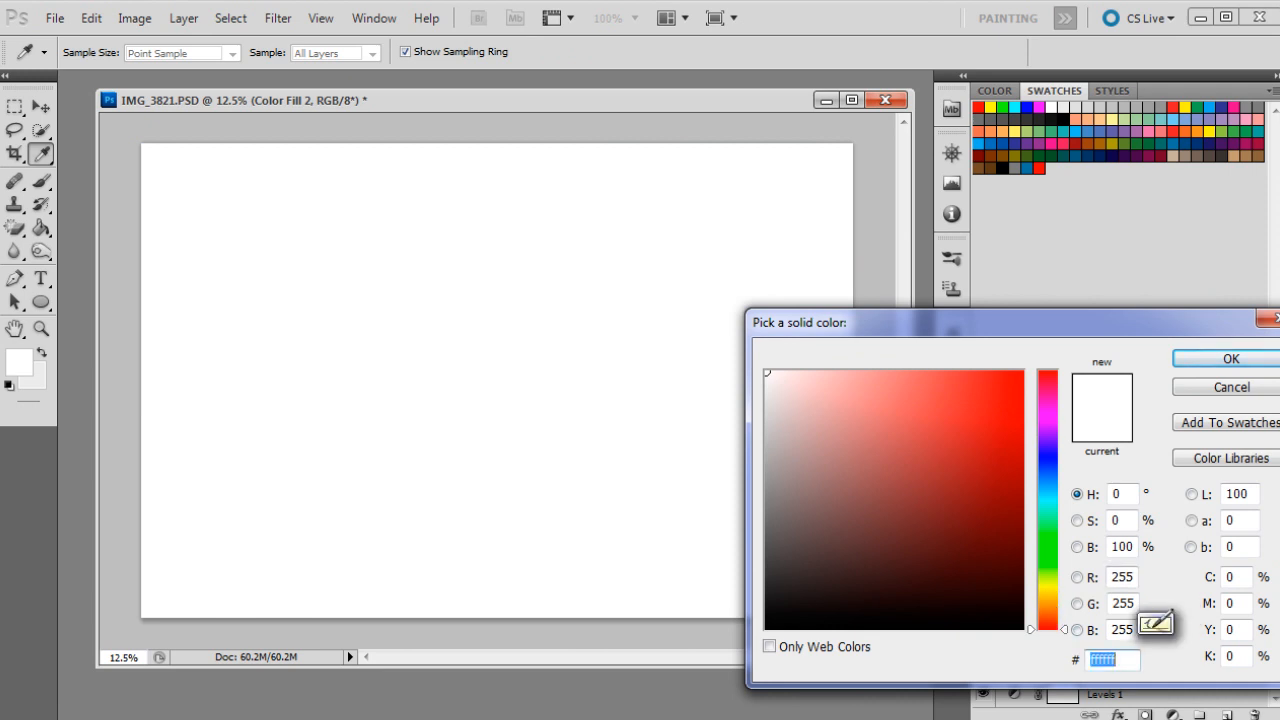
text(efd)
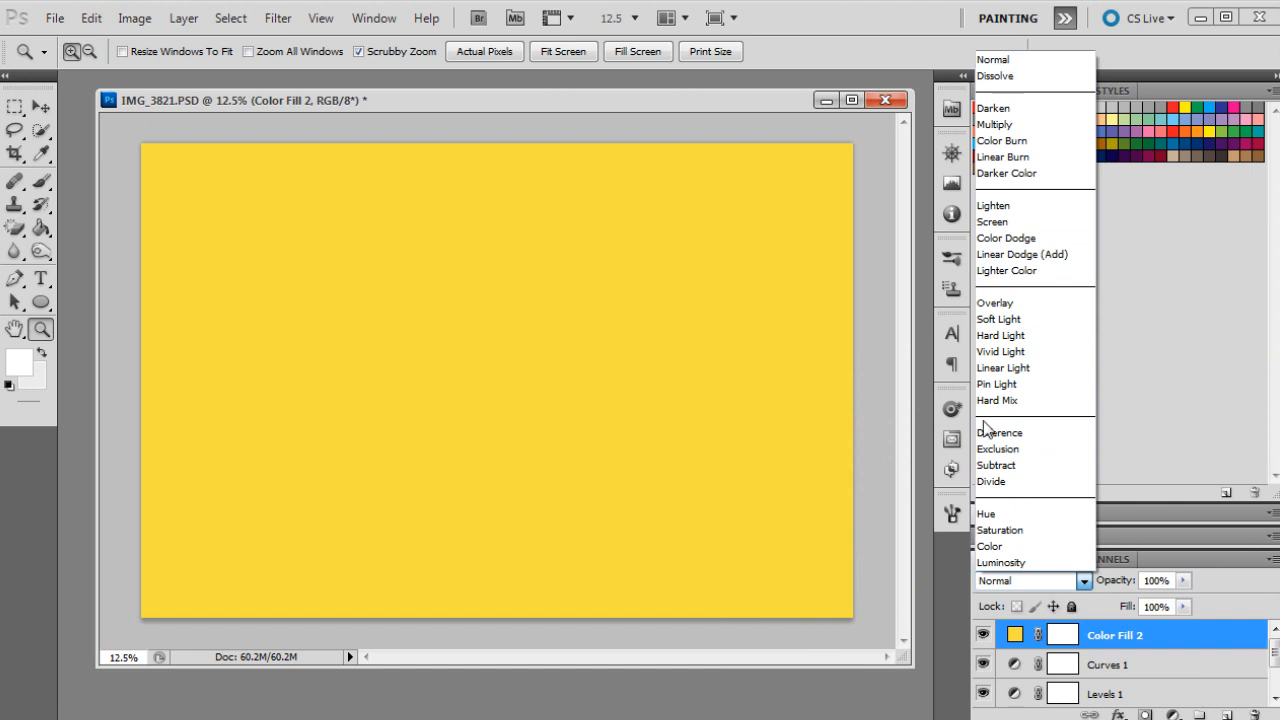
mouse_move(1020, 124)
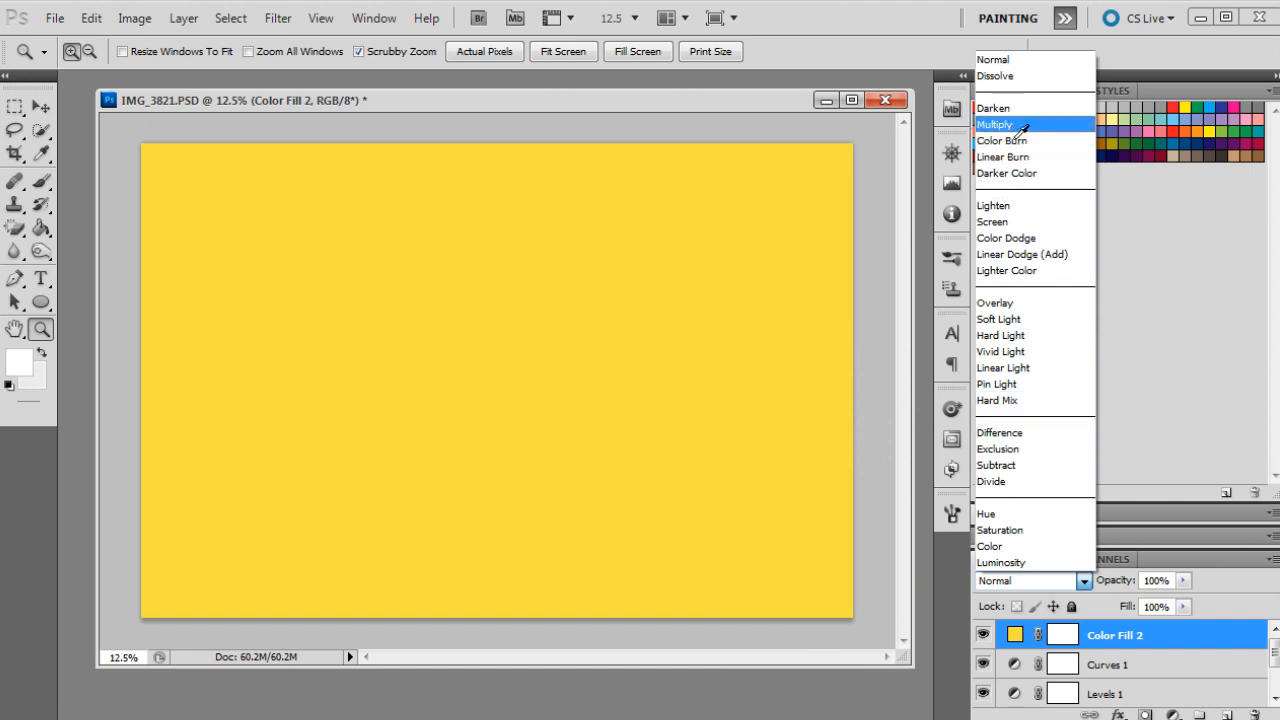
Step: Switch Color Fill 2 to Multiply blending
click(996, 124)
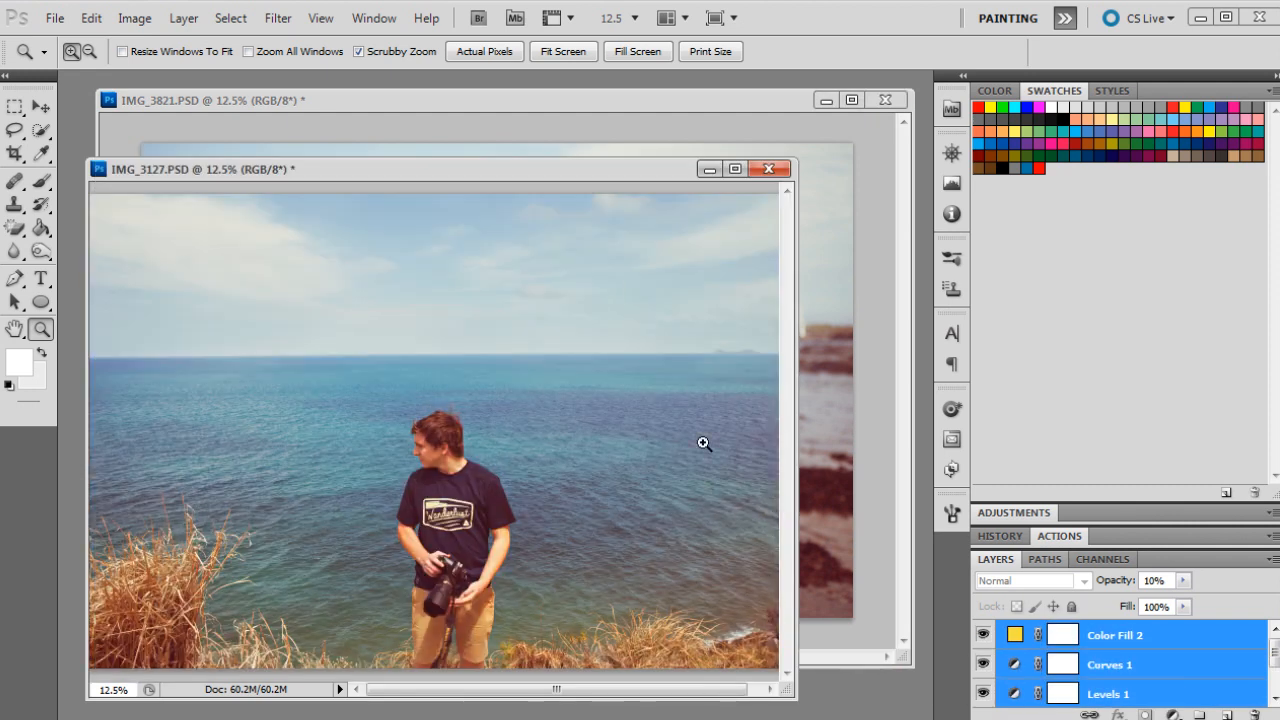
mouse_move(528, 476)
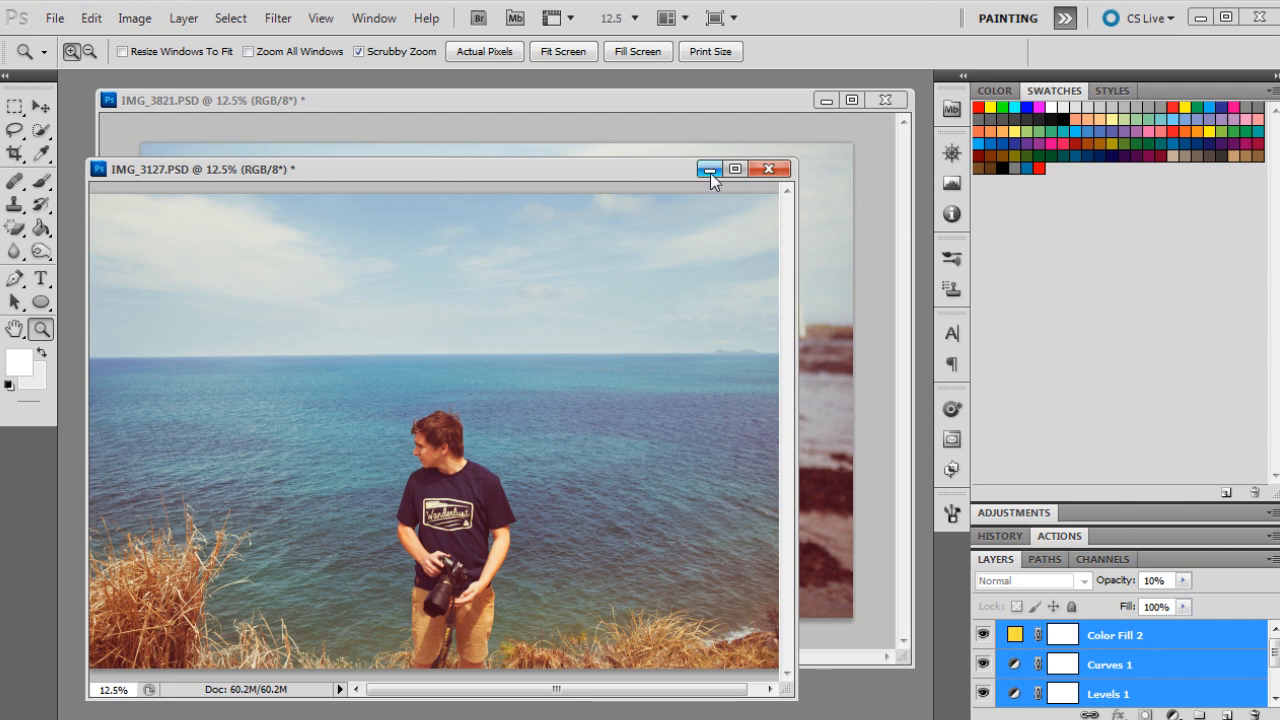
drag(710, 168, 648, 164)
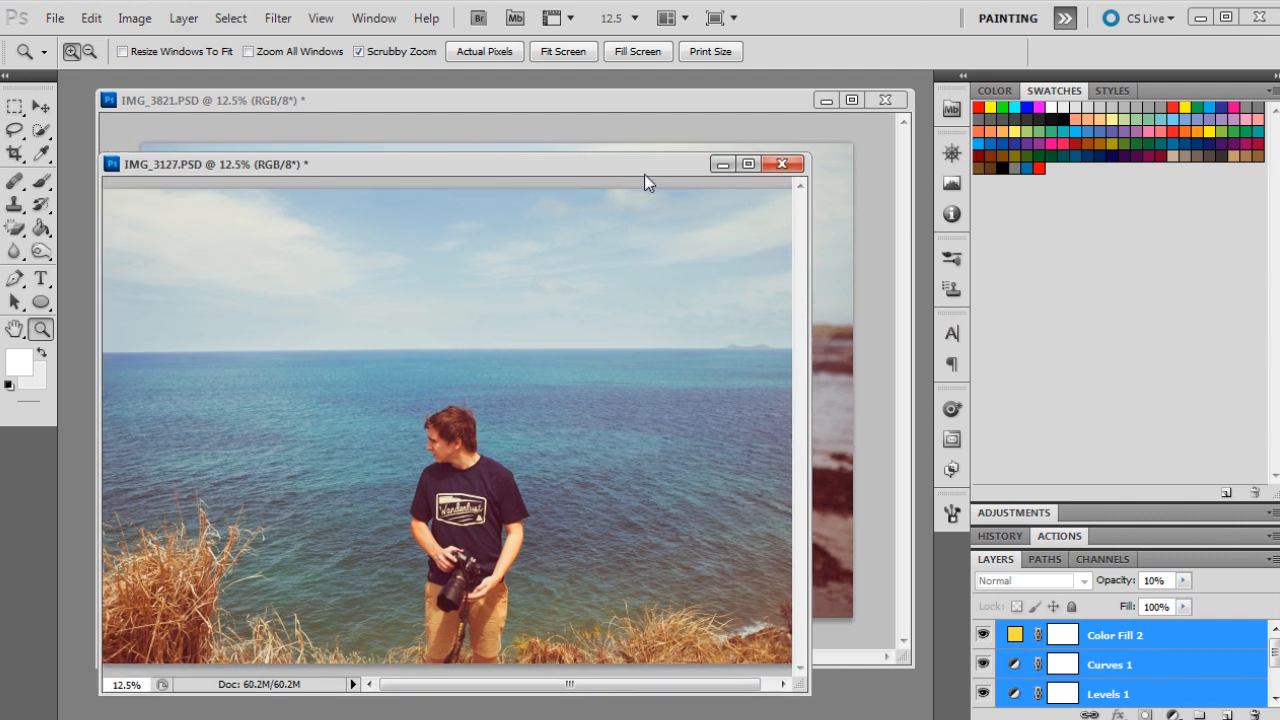
mouse_move(678, 190)
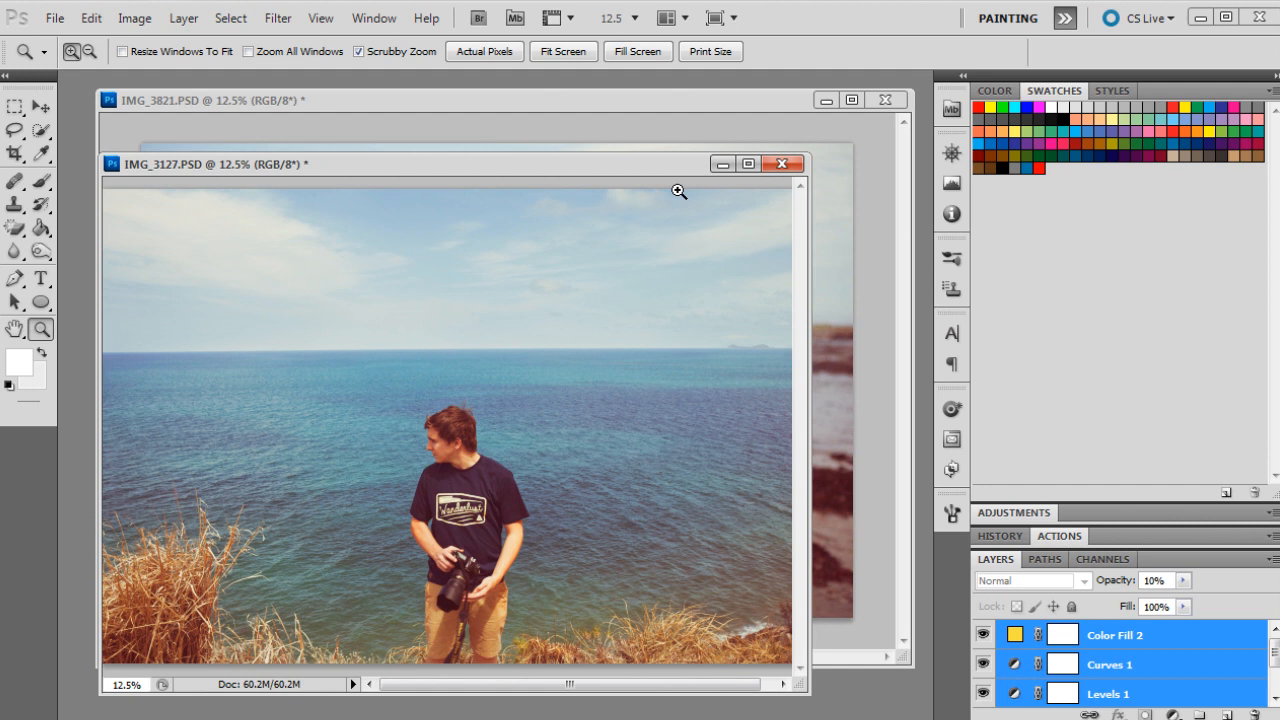
click(780, 164)
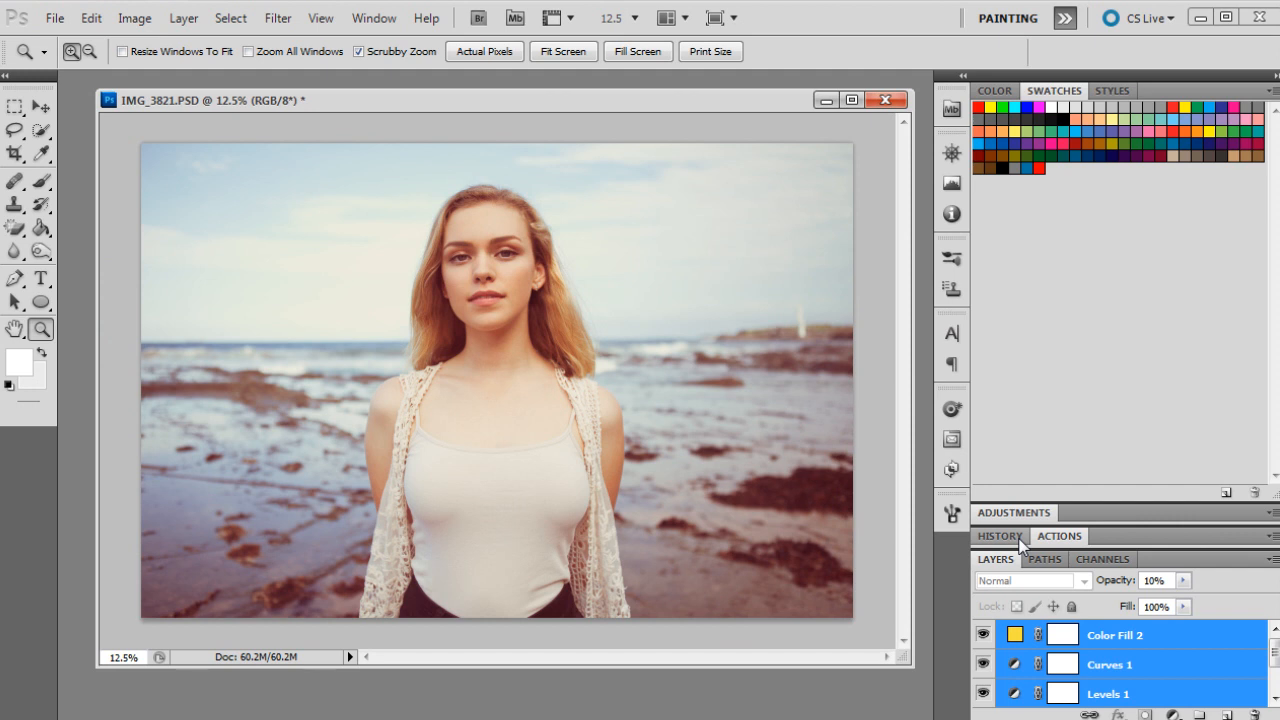
Step: Return the portrait to Snapshot 1 in the History panel
click(1000, 536)
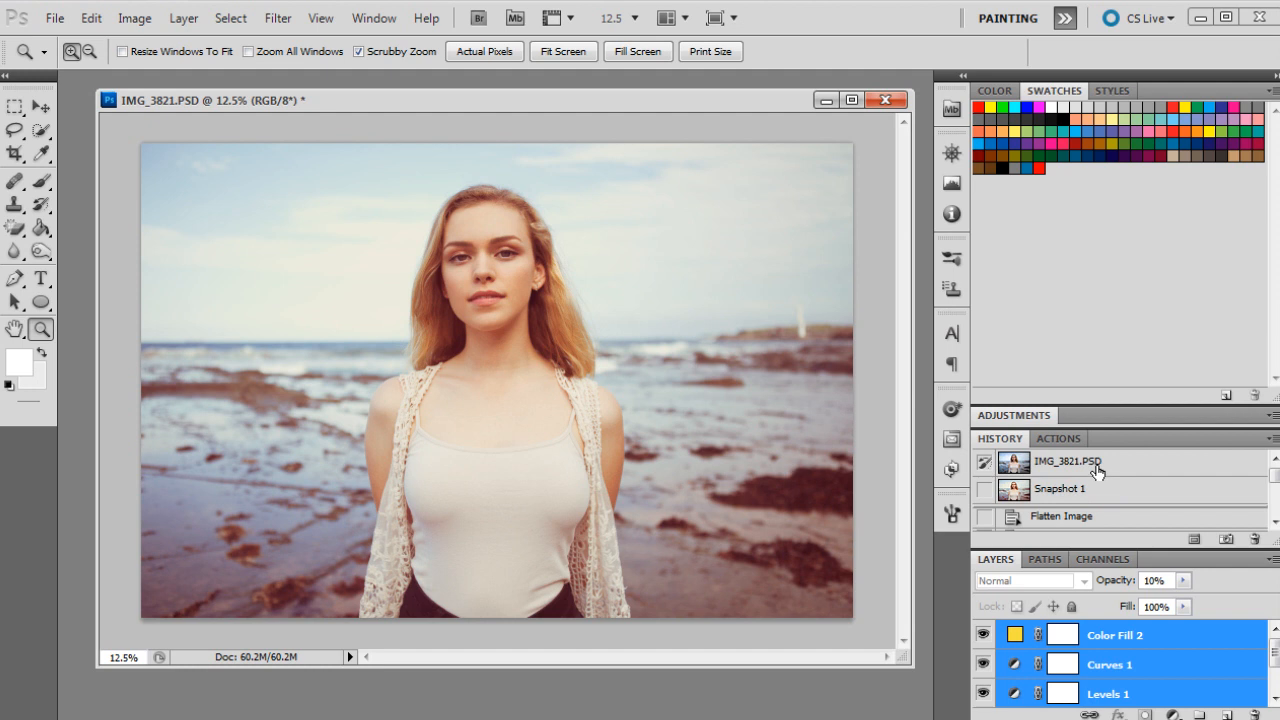
click(1070, 460)
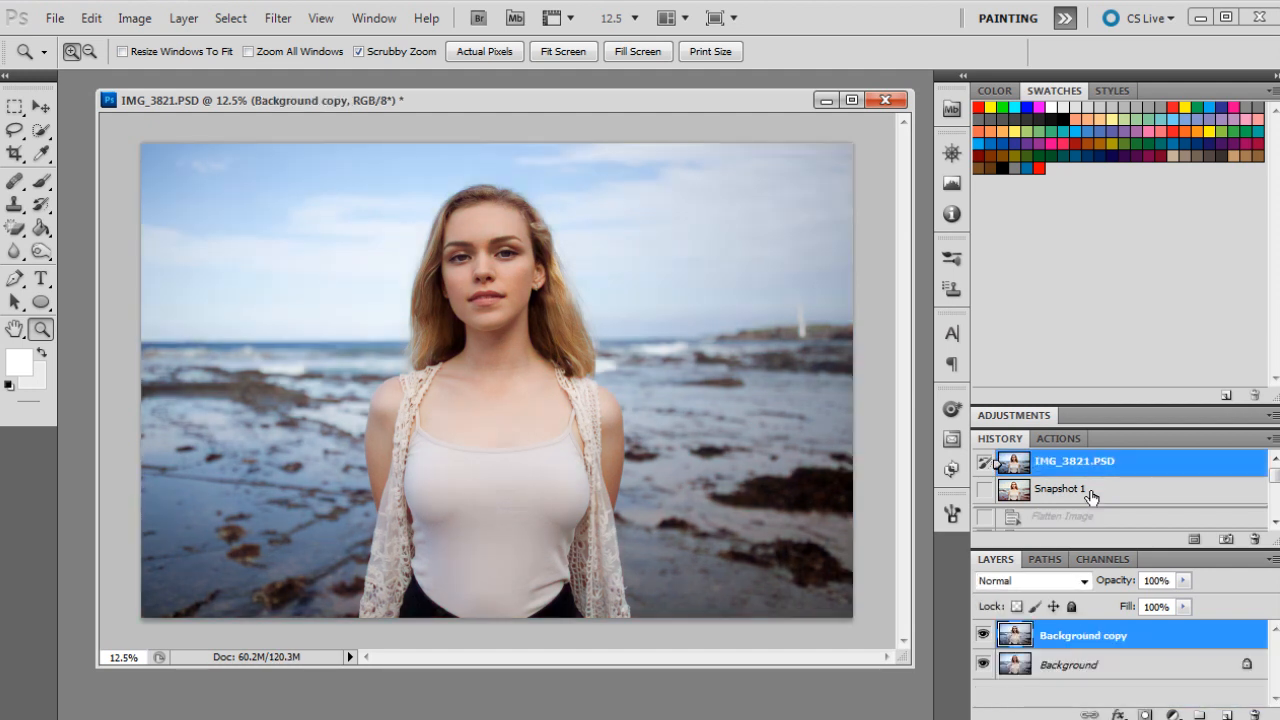